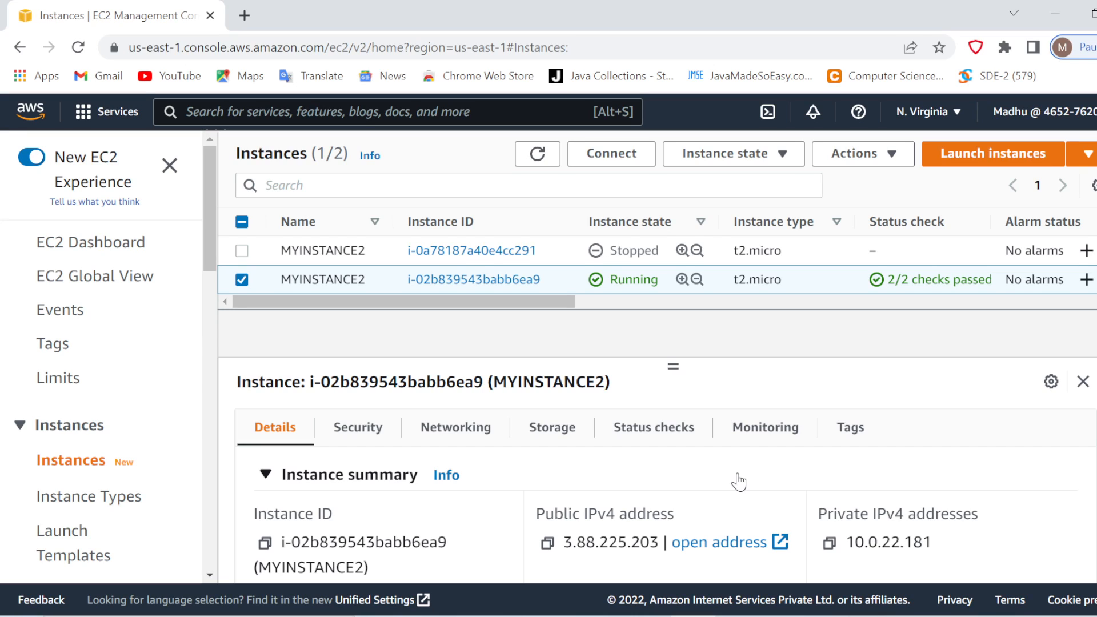
mouse_move(677, 286)
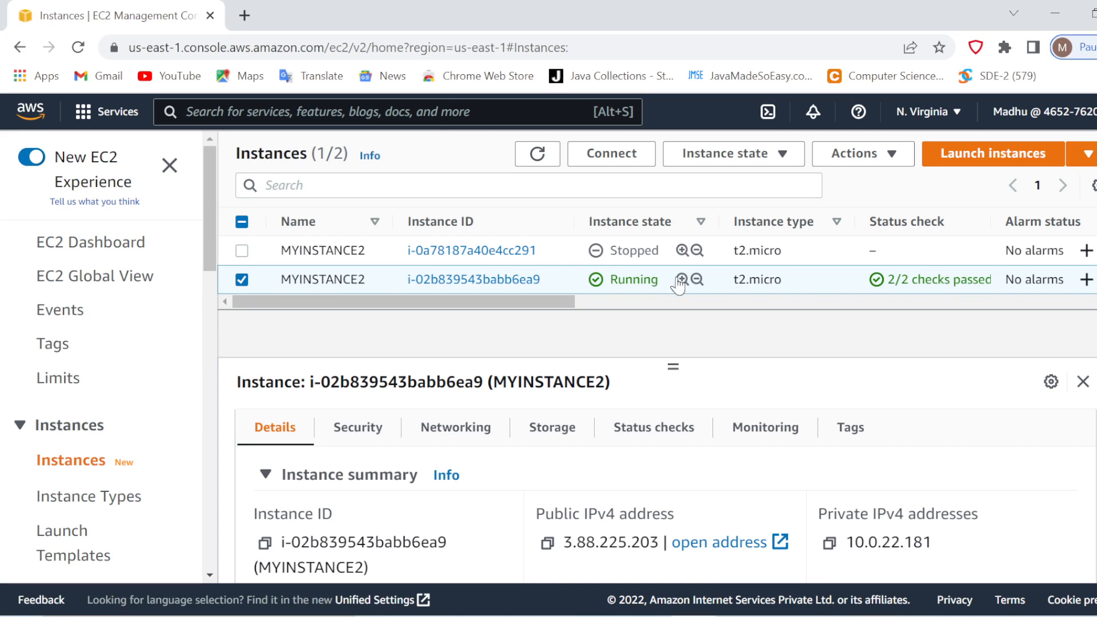
mouse_move(642, 325)
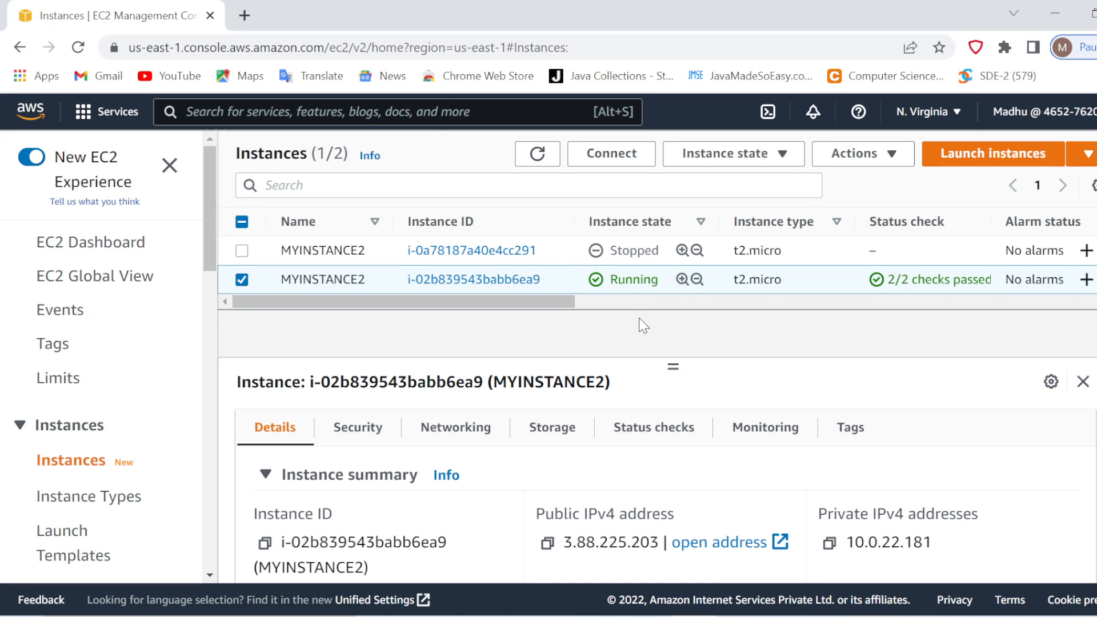
mouse_move(553, 315)
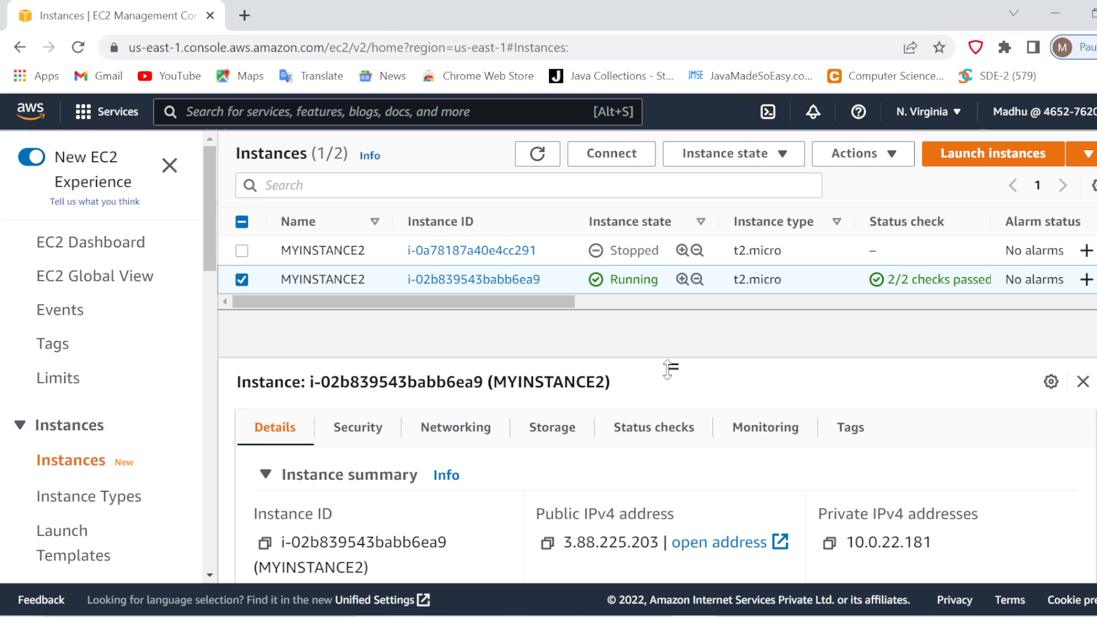
mouse_move(473, 279)
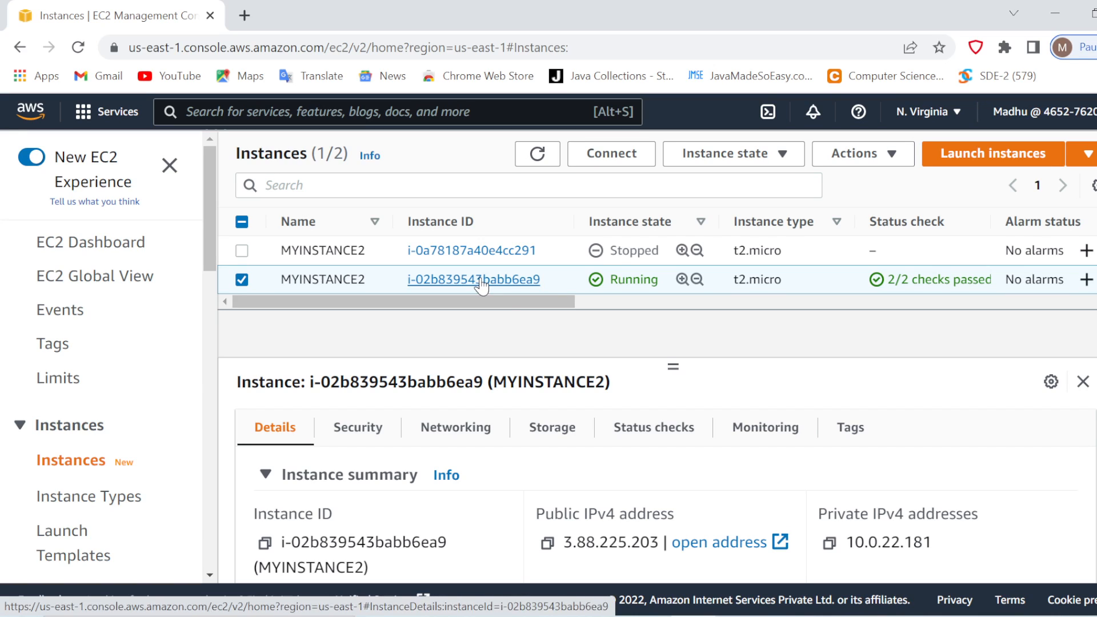
mouse_move(507, 288)
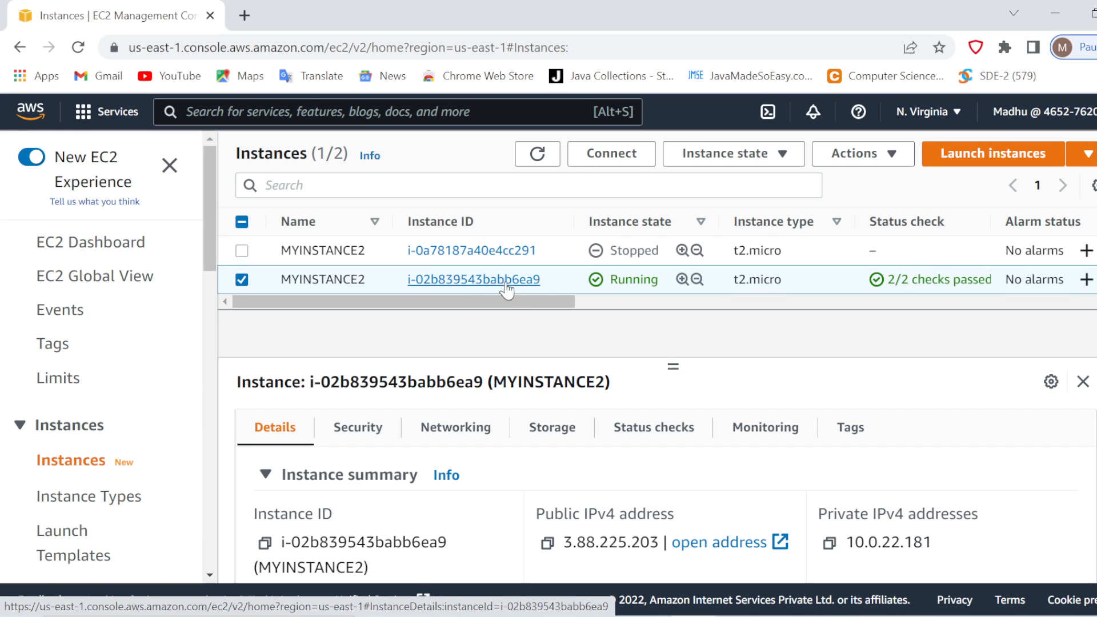
mouse_move(606, 166)
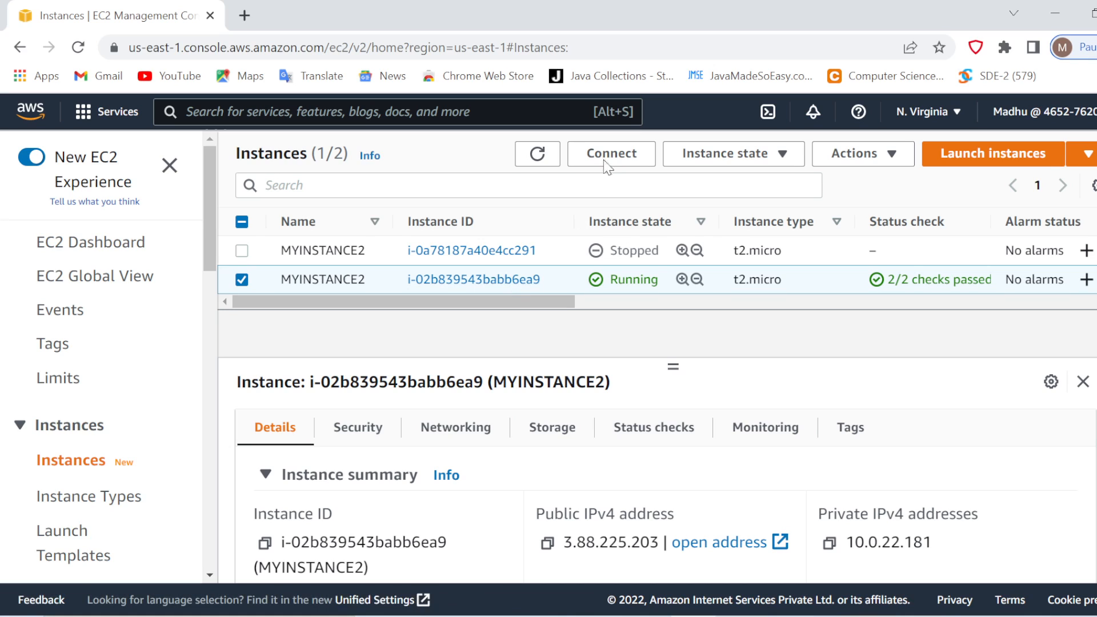
Step: Copy the example ssh command from the SSH client connection instructions for MYINSTANCE2
click(610, 153)
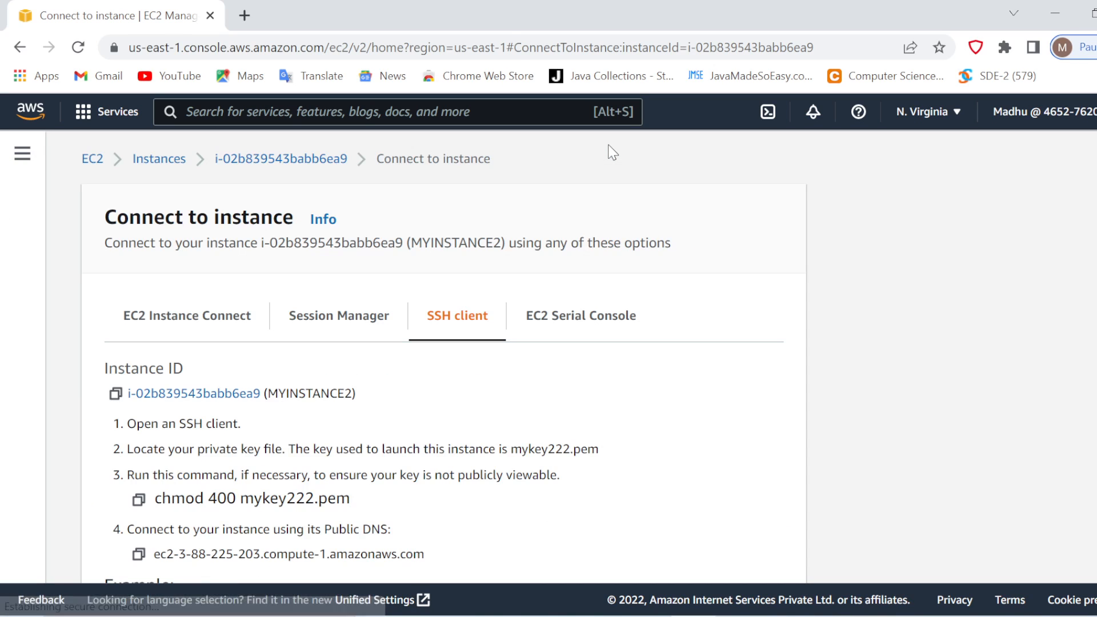
mouse_move(1091, 399)
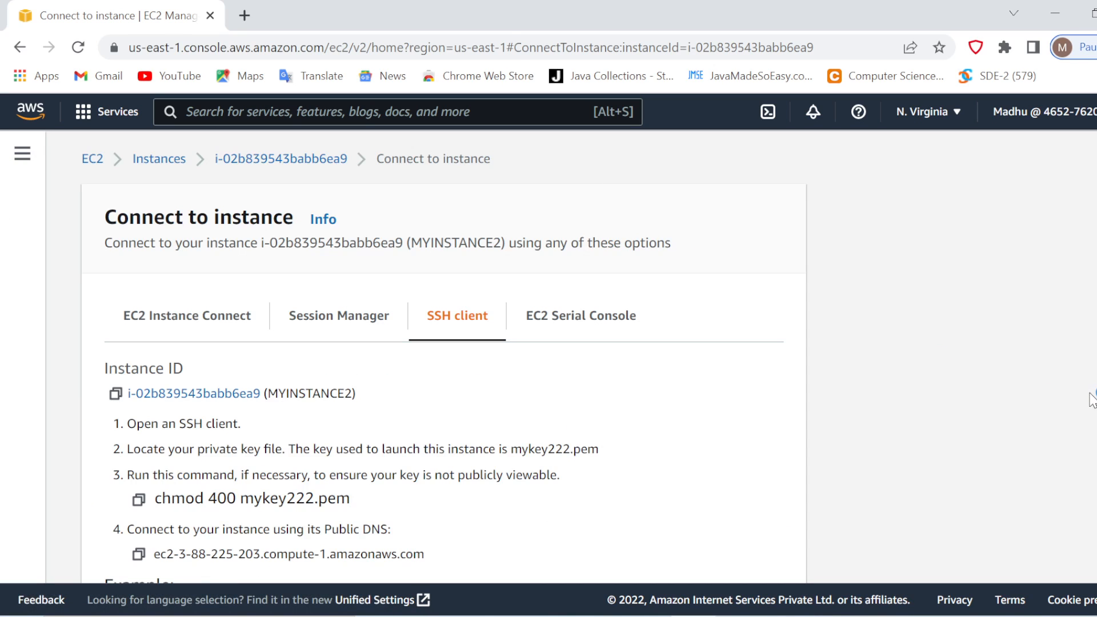
scroll(down, 3)
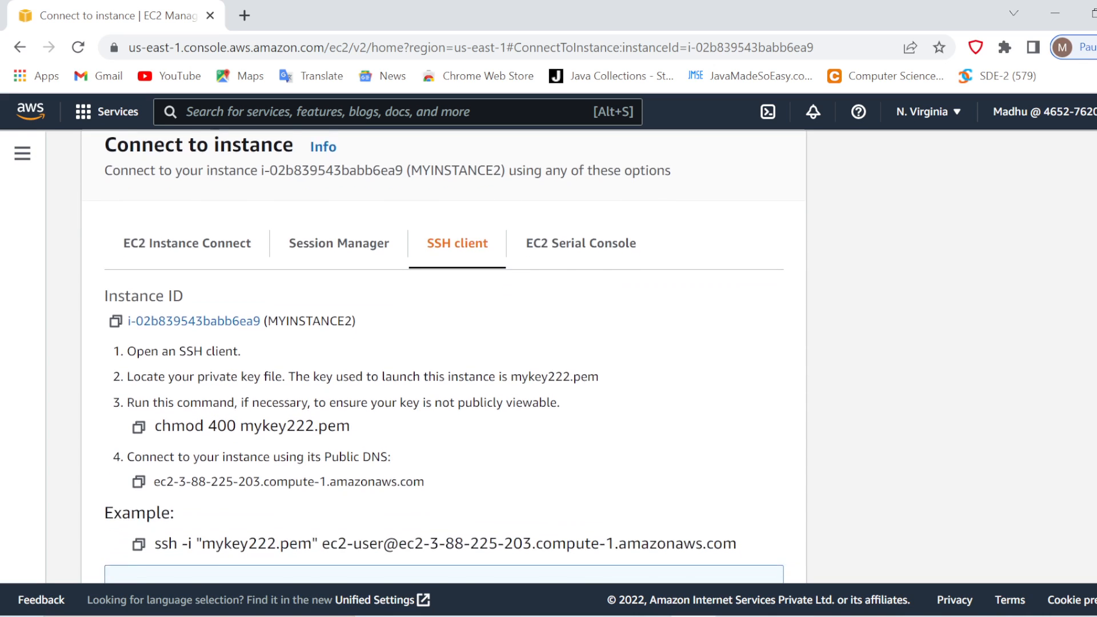
scroll(down, 3)
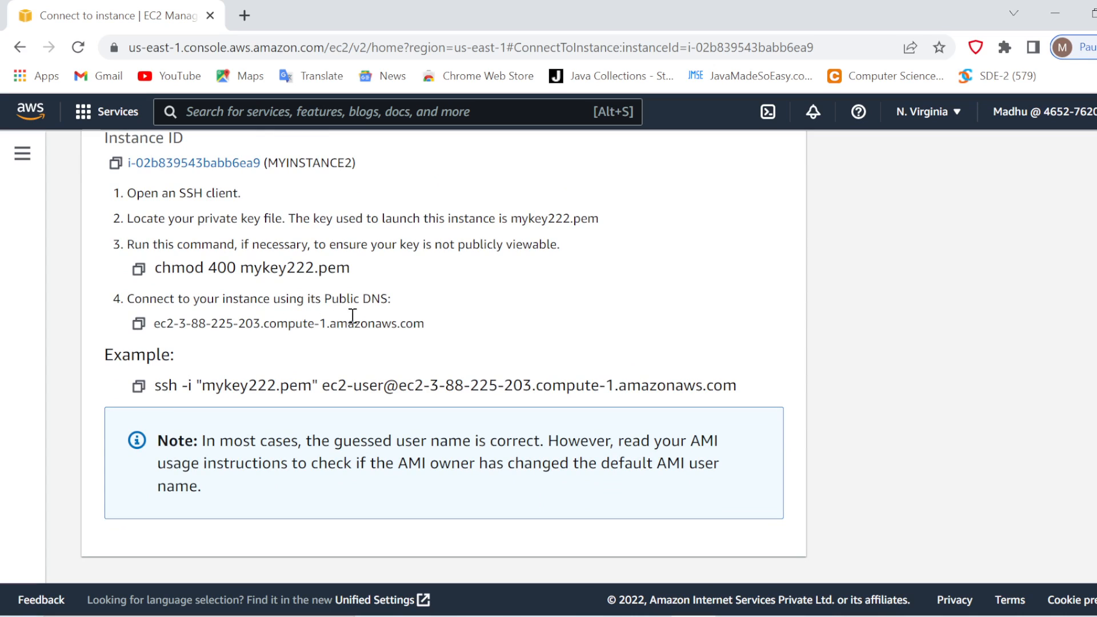
mouse_move(168, 387)
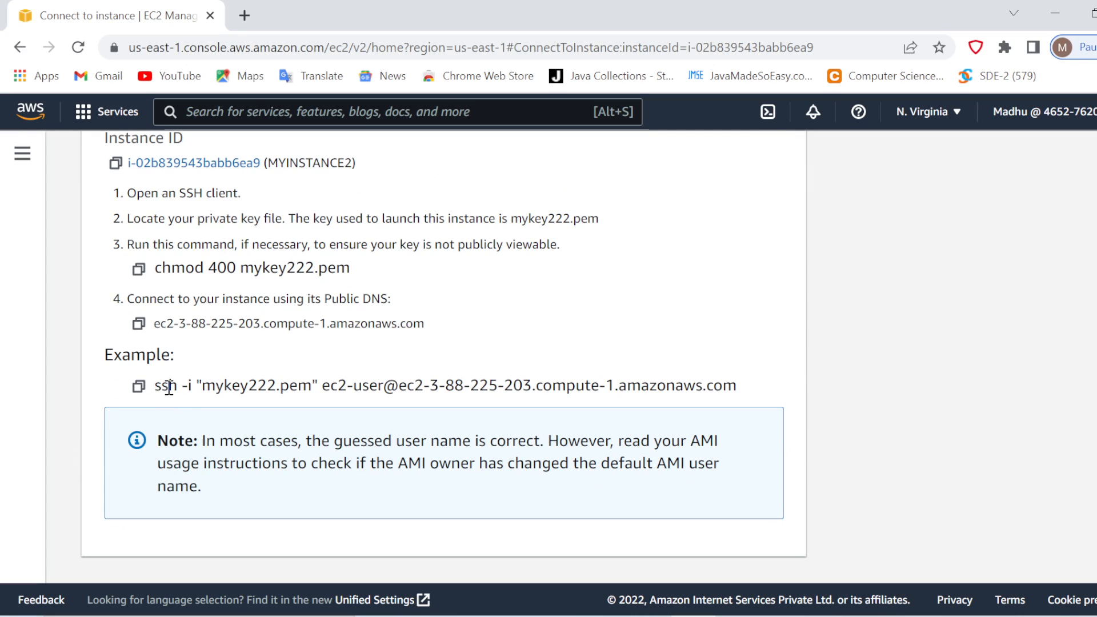
mouse_move(607, 406)
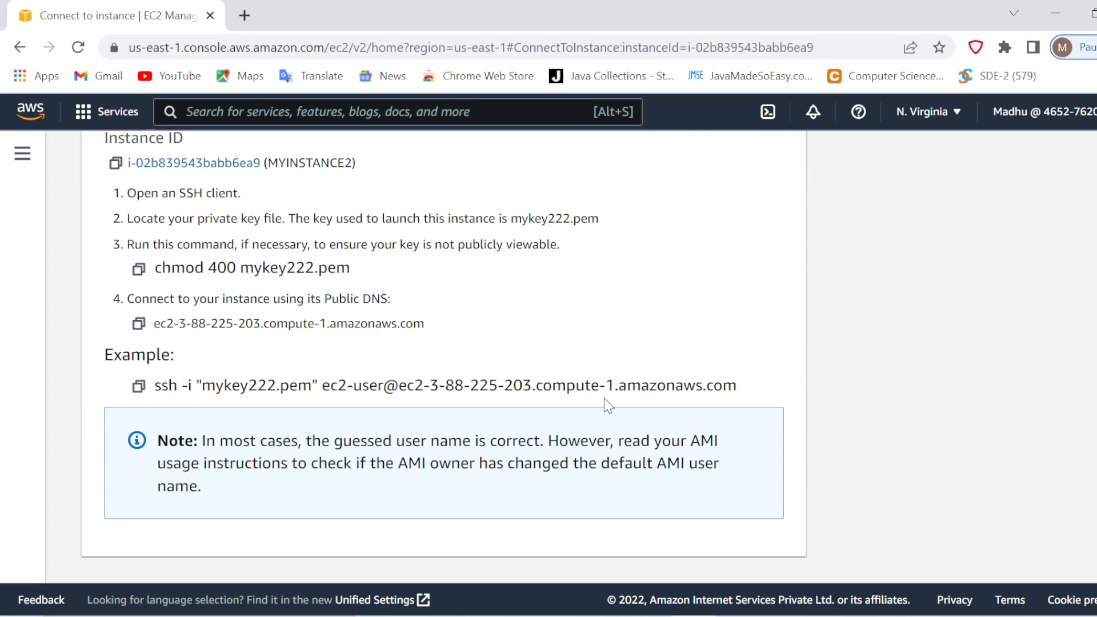
mouse_move(104, 394)
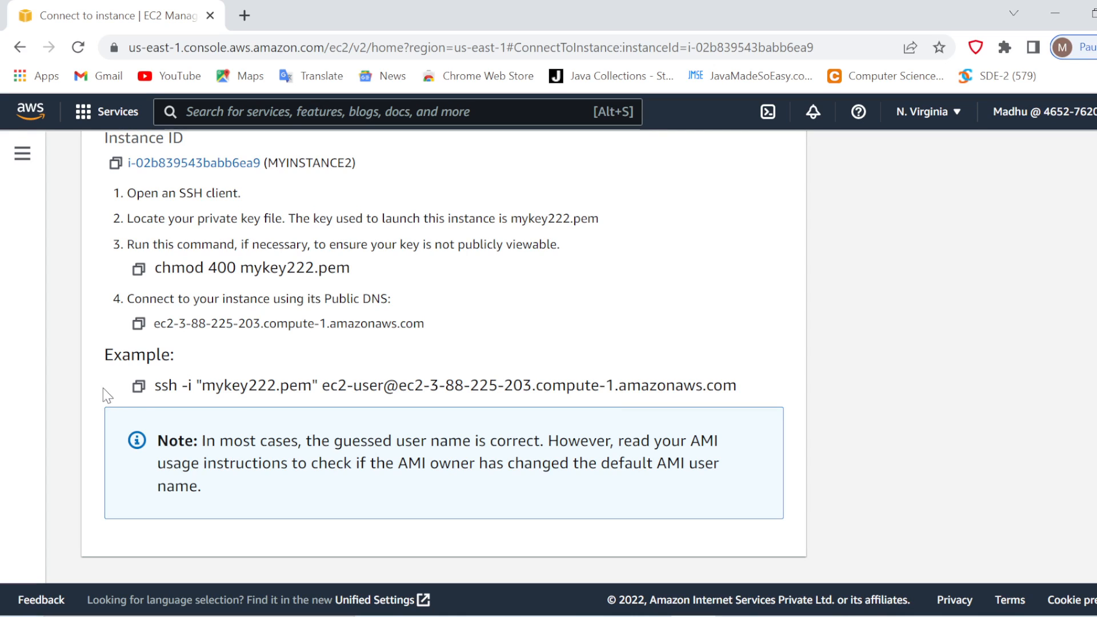
click(139, 385)
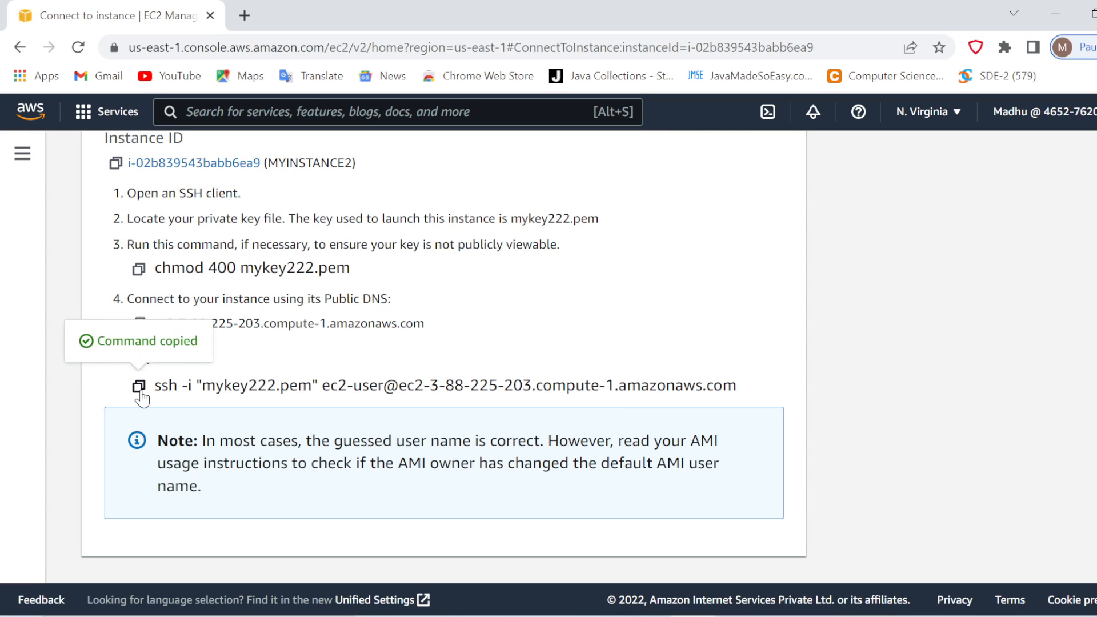
mouse_move(718, 395)
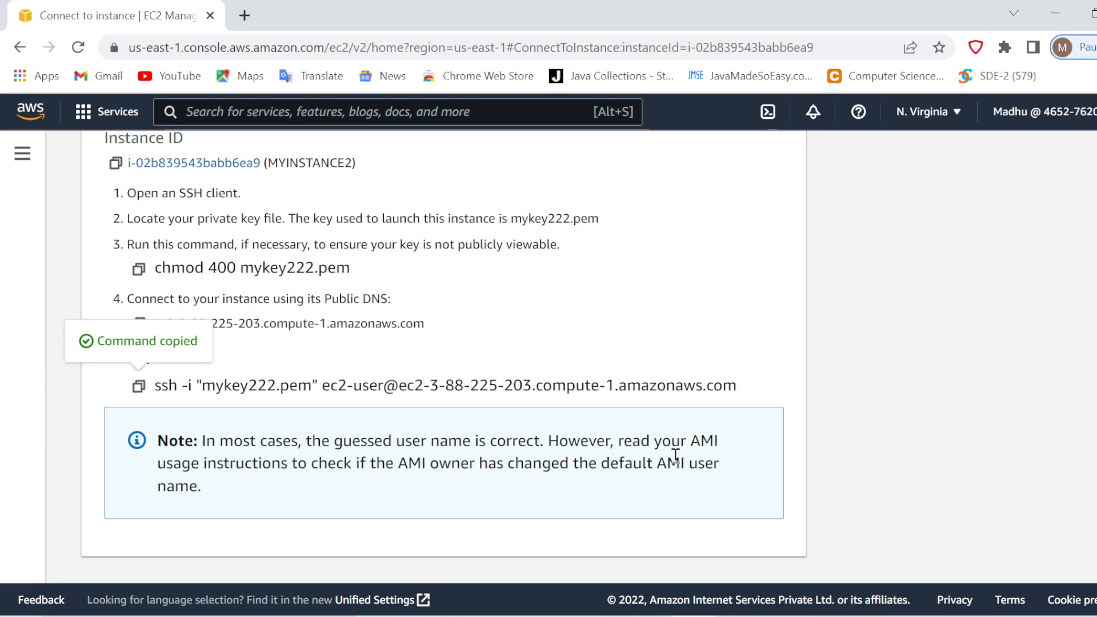
mouse_move(276, 603)
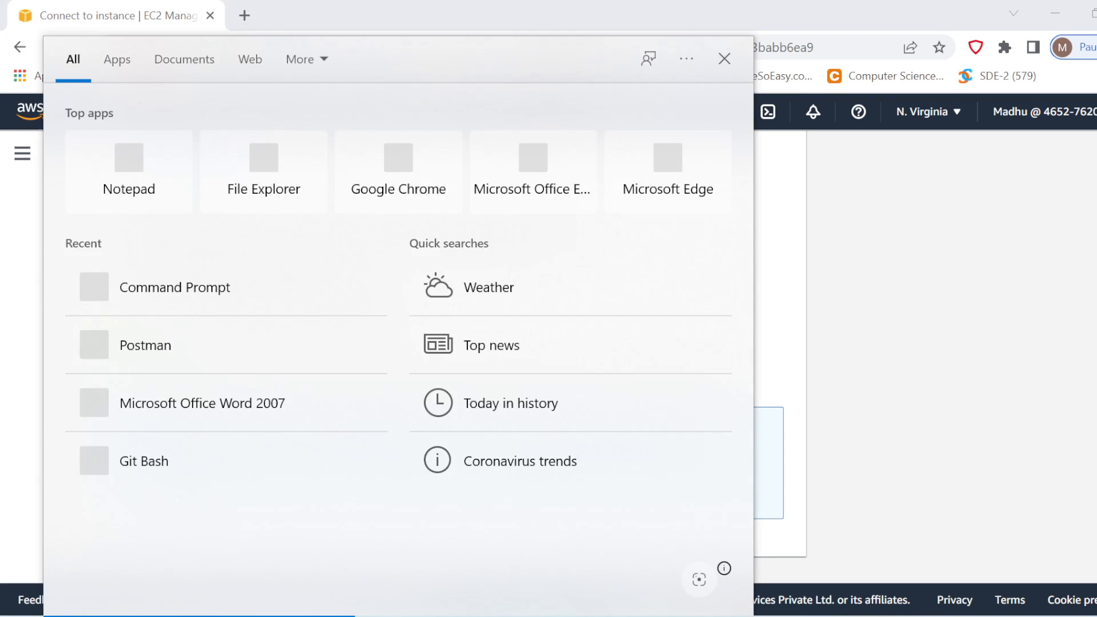
Step: Launch Command Prompt via a Windows search for cmd
text(cmd)
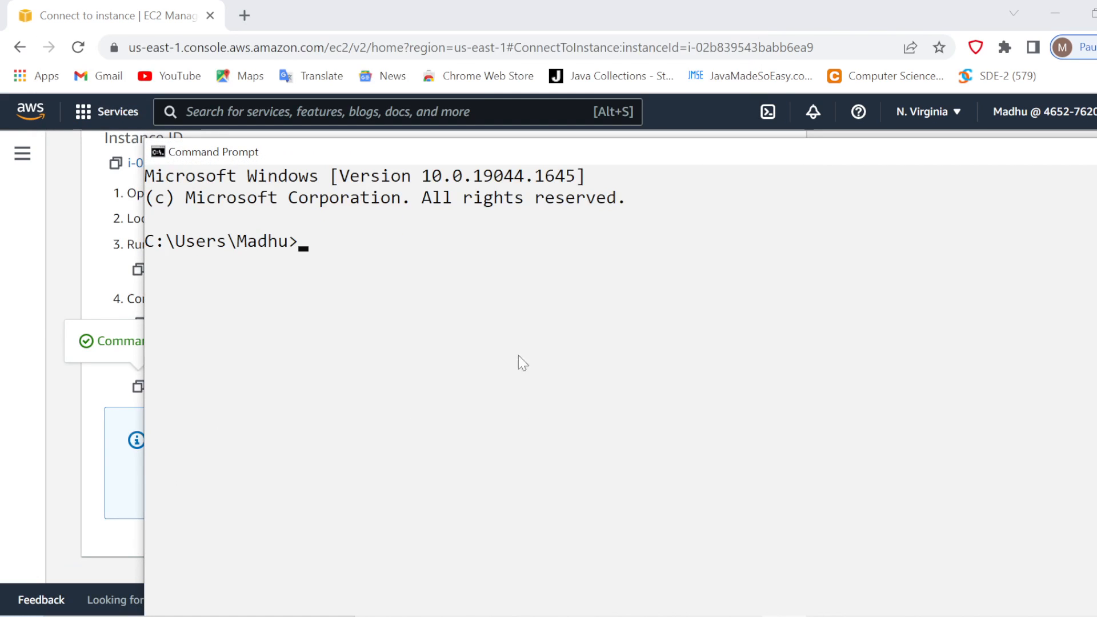
mouse_move(940, 162)
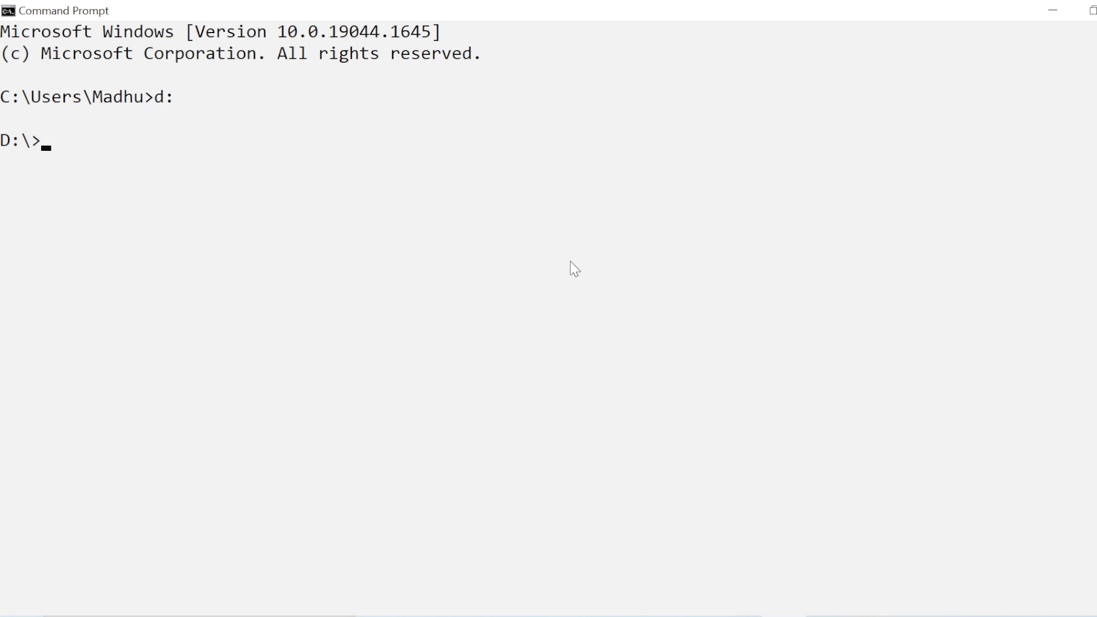
text(cd key)
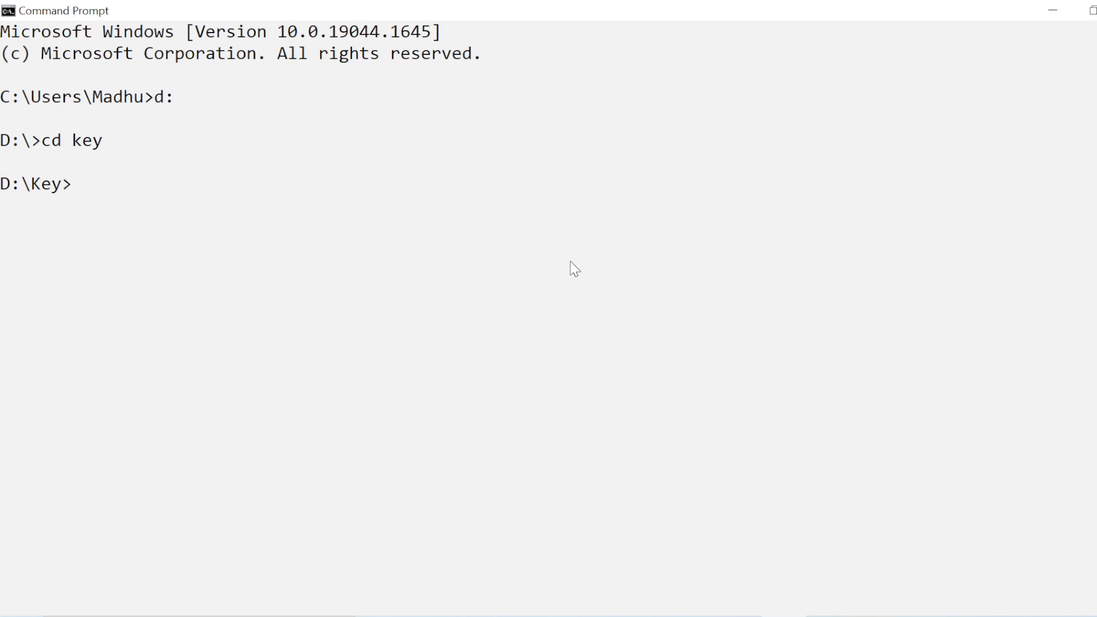
text(ssh -i "mykey222.pem" ec2-user@ec2-3-88-225-203.compute-1.amazonaws.com)
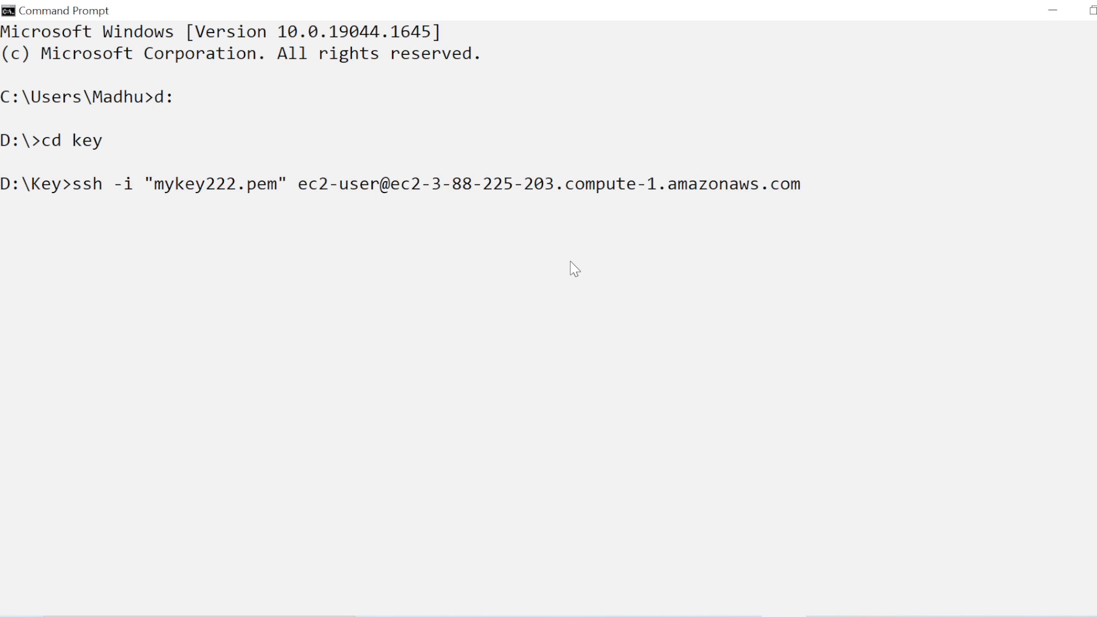
key(Return)
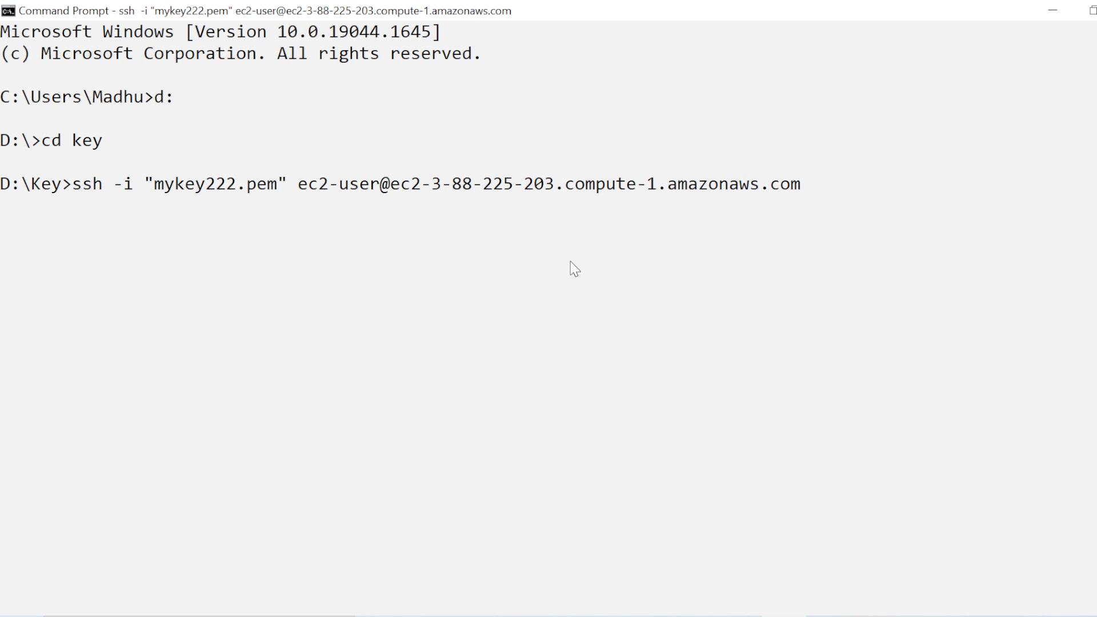
Step: Confirm the SSH login to reach the [ec2-user@ip-10-0-22-181 ~]$ Amazon Linux 2 prompt
key(Return)
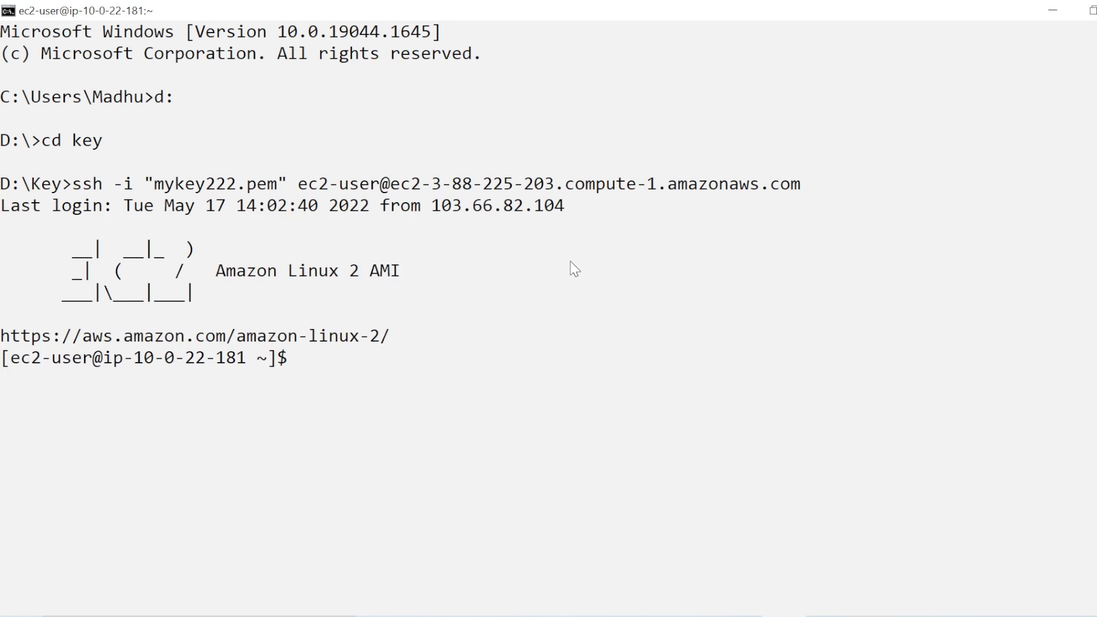
mouse_move(128, 295)
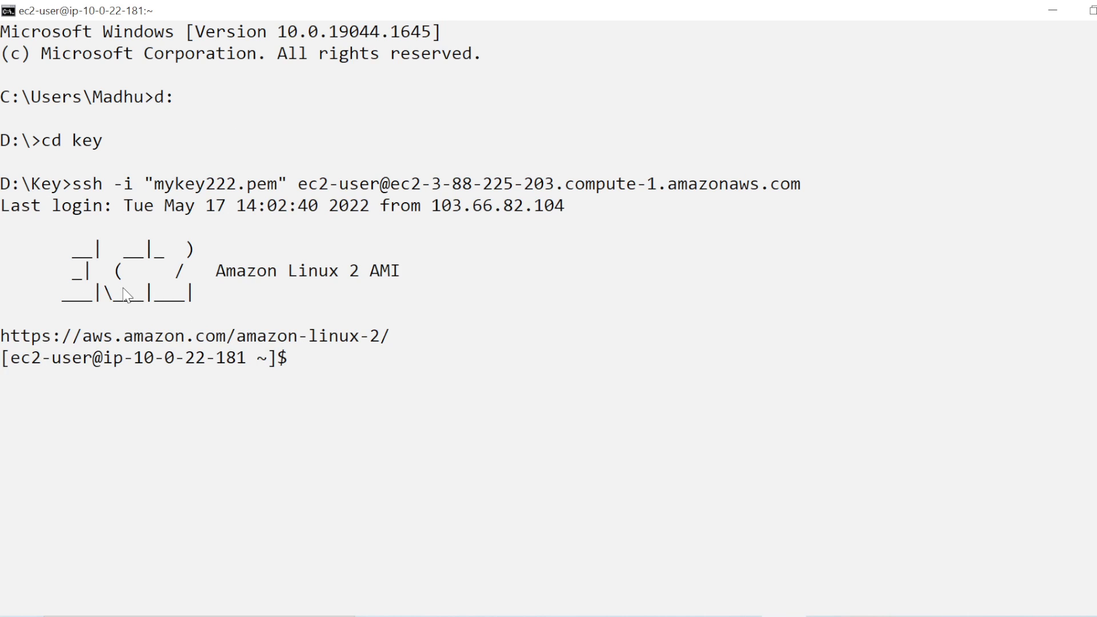
mouse_move(279, 280)
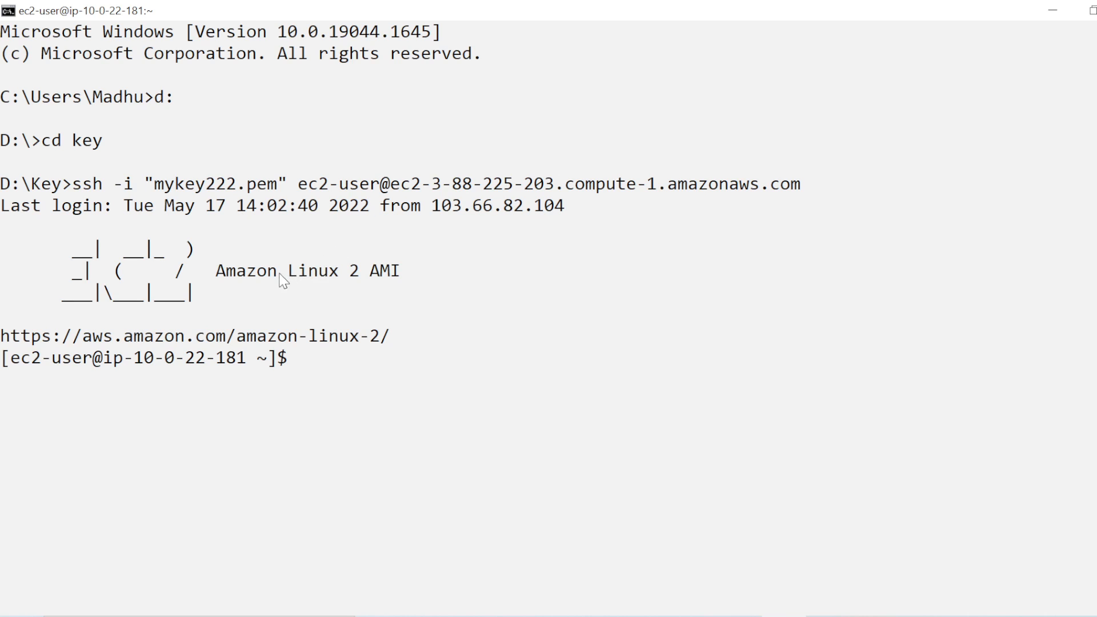
mouse_move(377, 277)
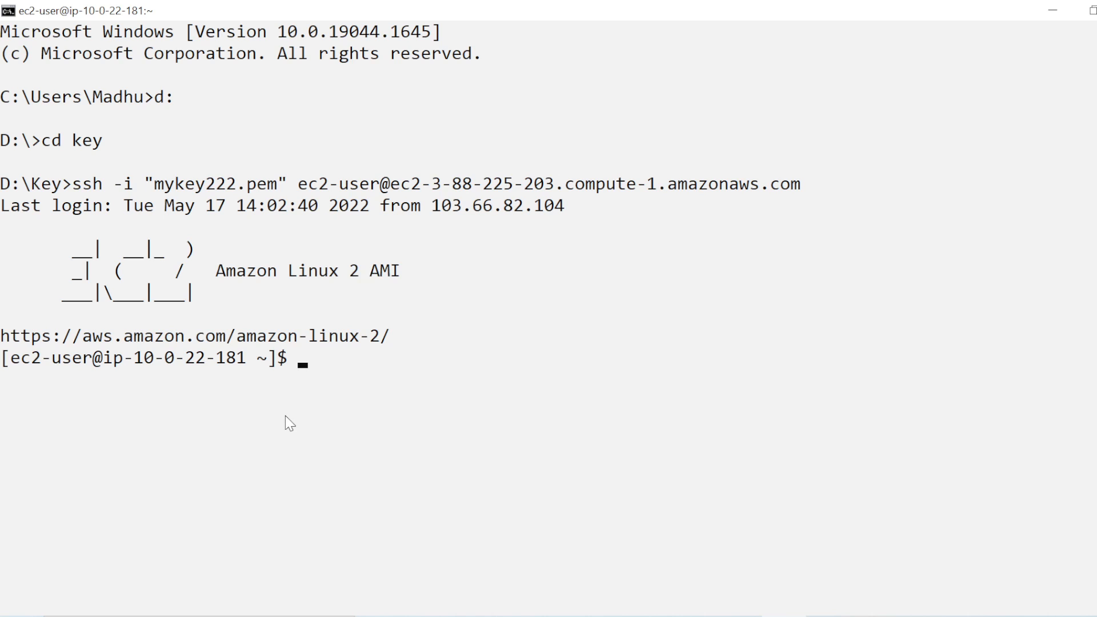
mouse_move(310, 369)
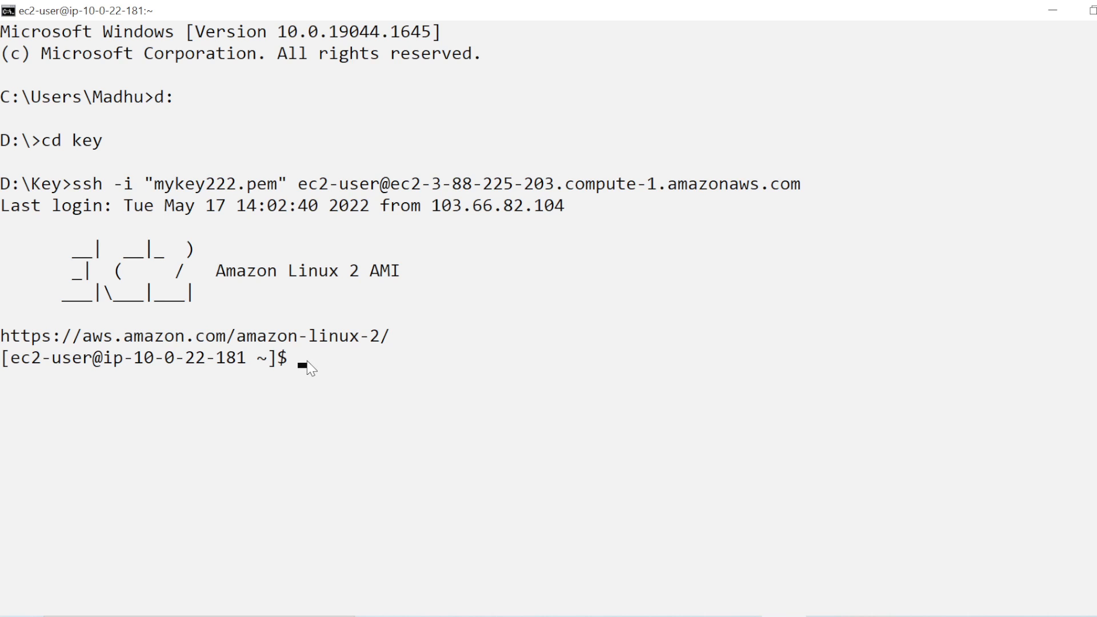
mouse_move(313, 409)
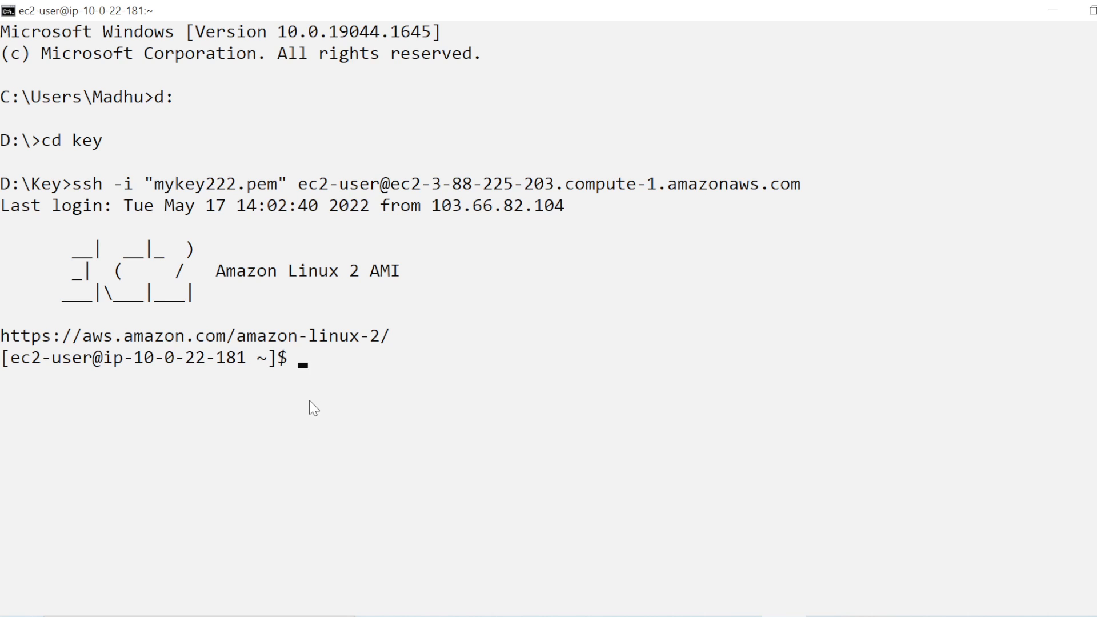